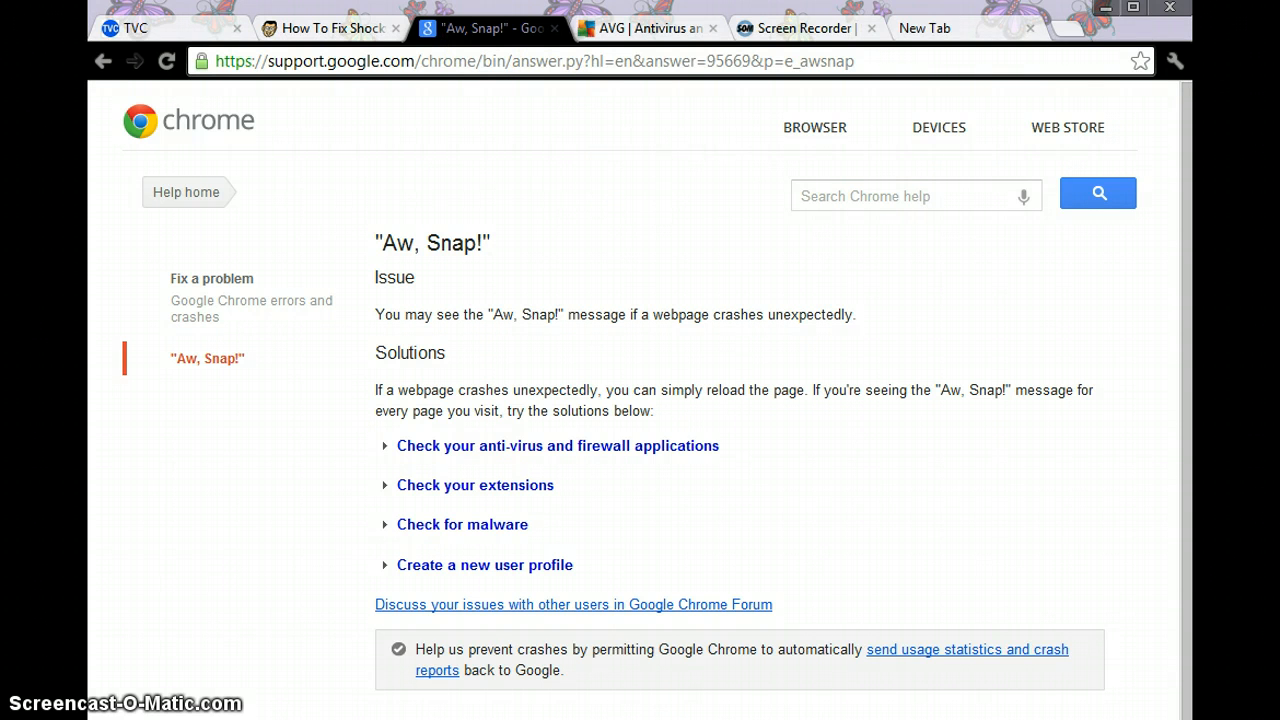
Step: In a new tab, paste the about:plugins address into the omnibox and select it
left_click(923, 27)
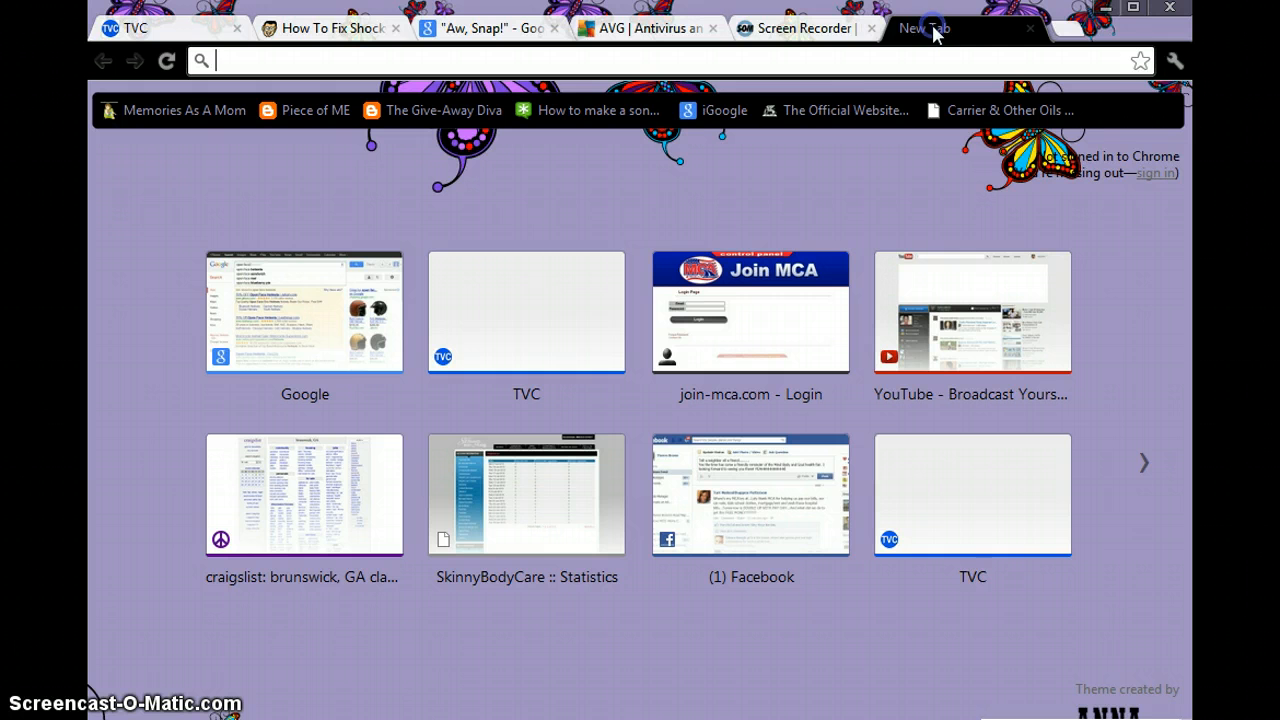
right_click(660, 60)
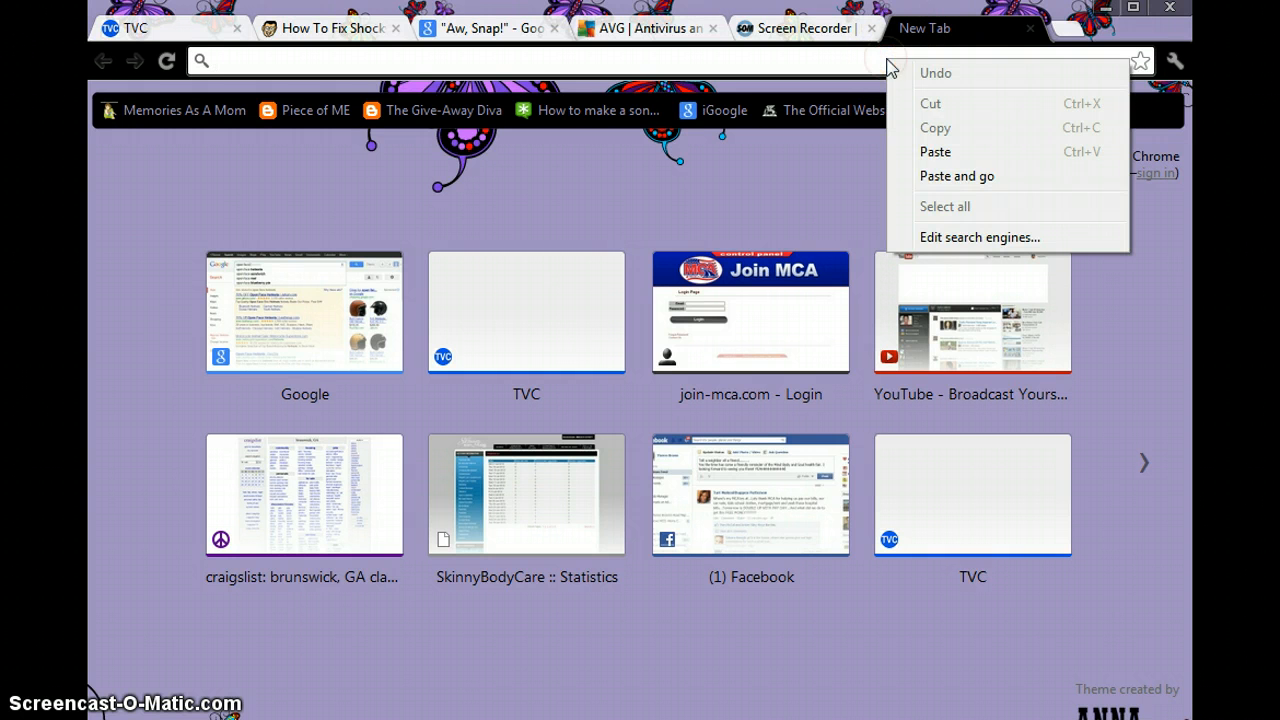
mouse_move(955, 176)
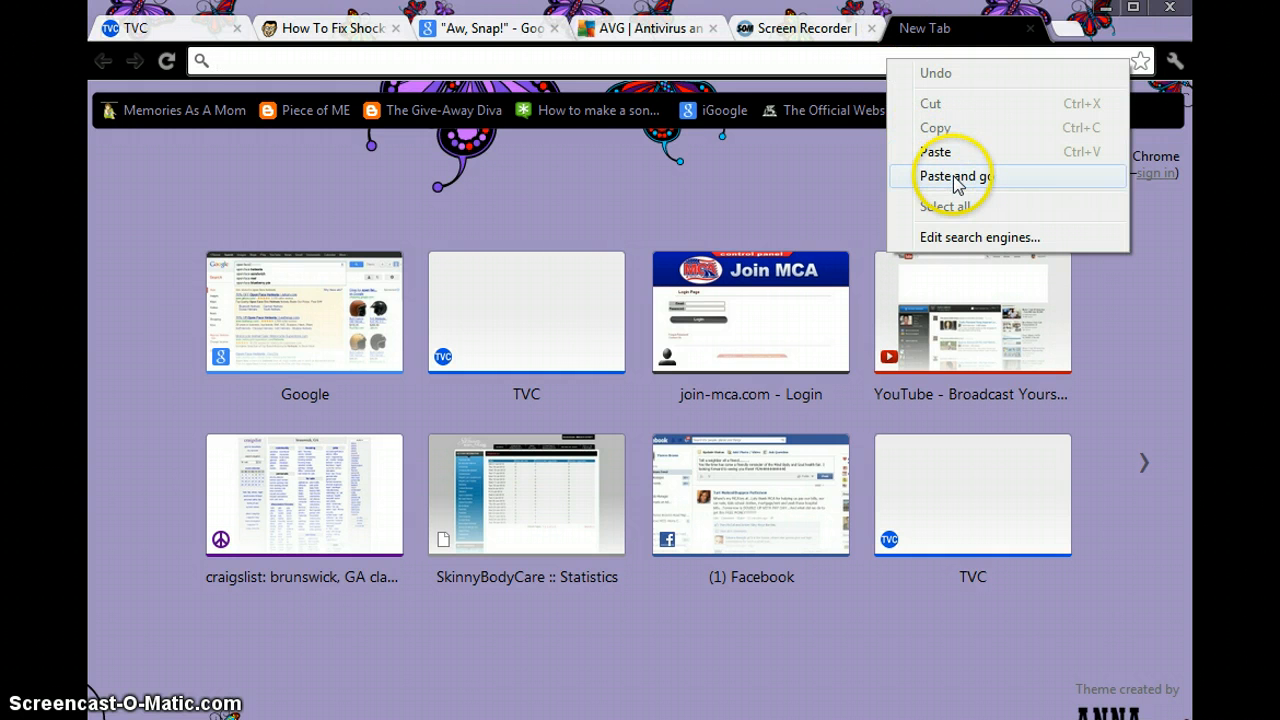
left_click(955, 176)
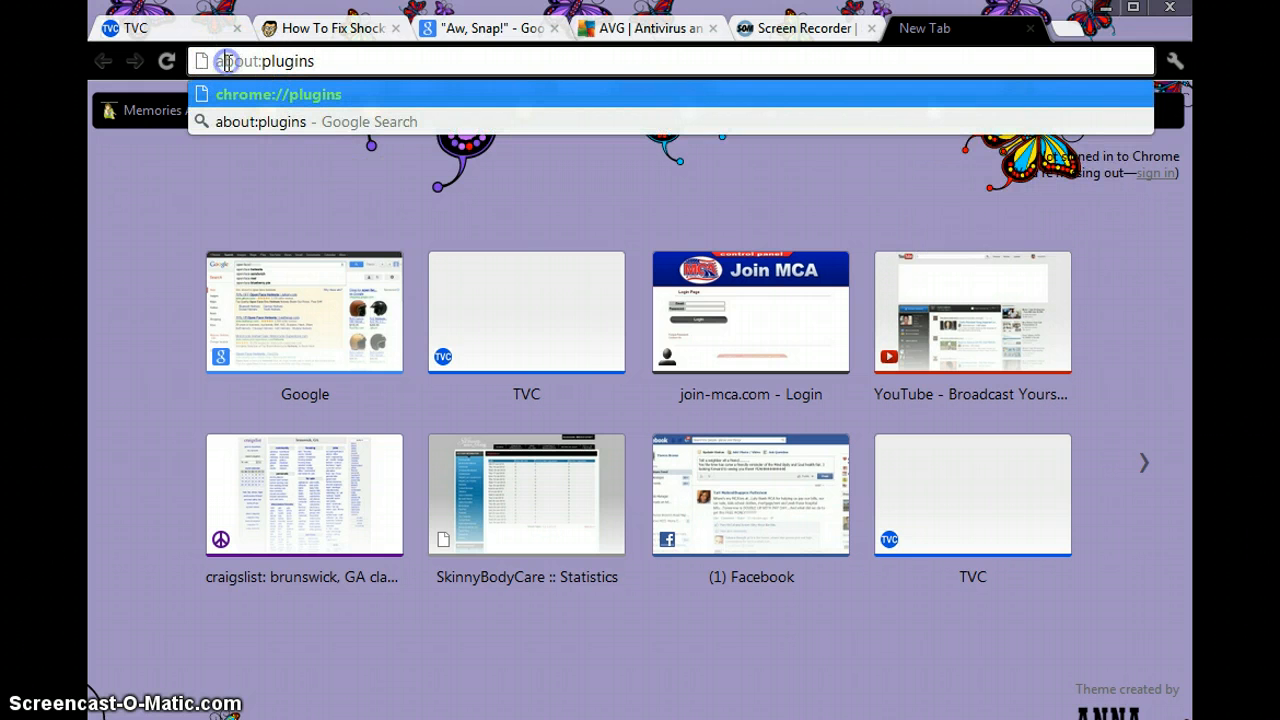
double_click(265, 61)
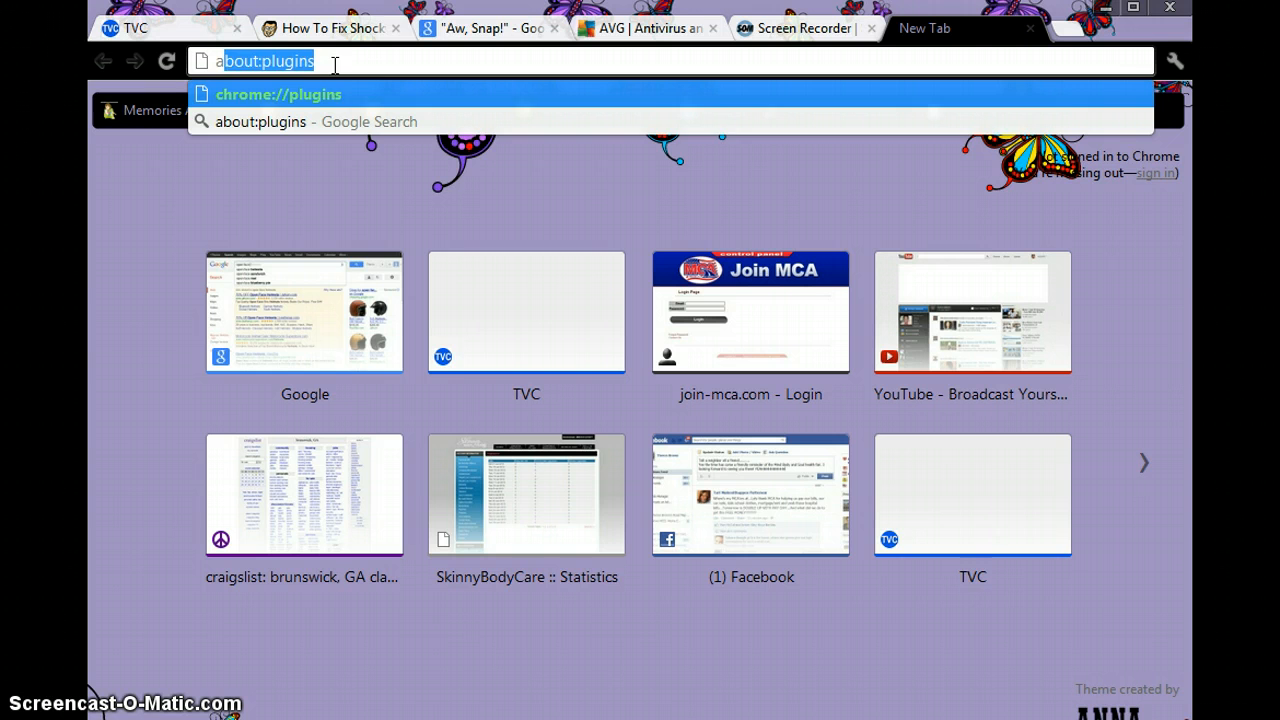
Step: Load chrome://plugins and collapse the details into a compact list of 19 plug-ins
left_click(278, 94)
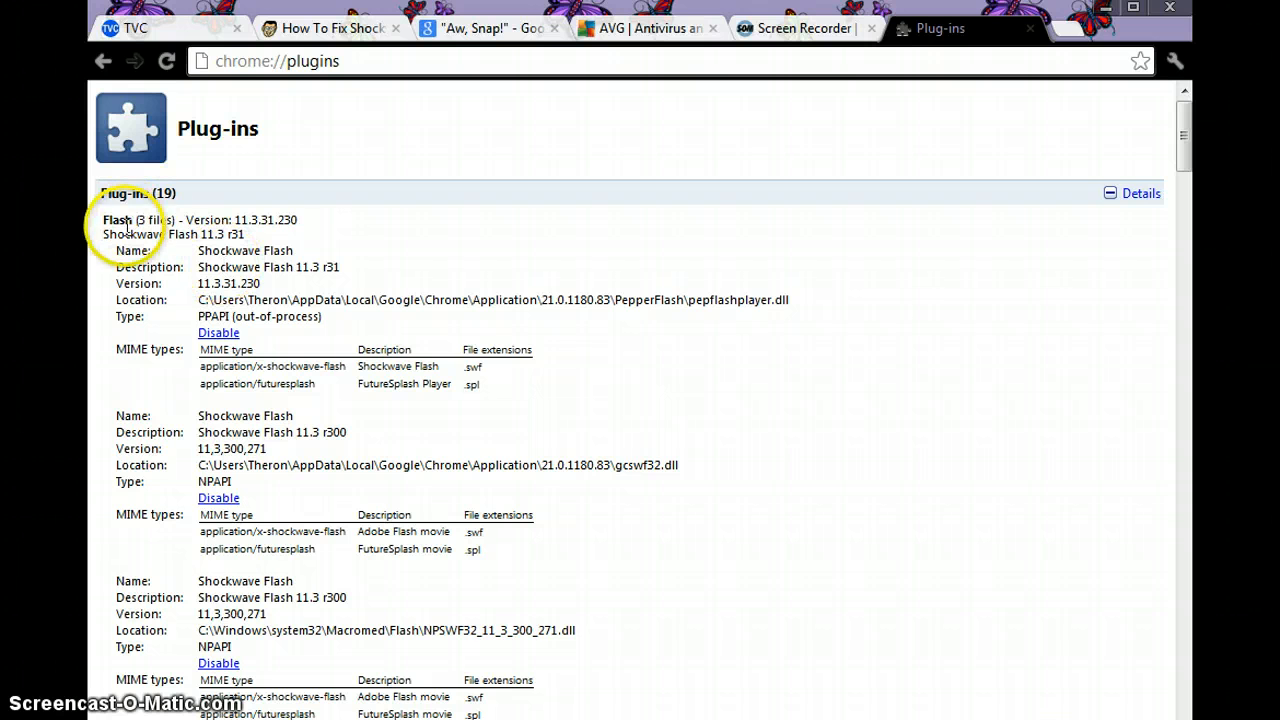
left_click(1111, 193)
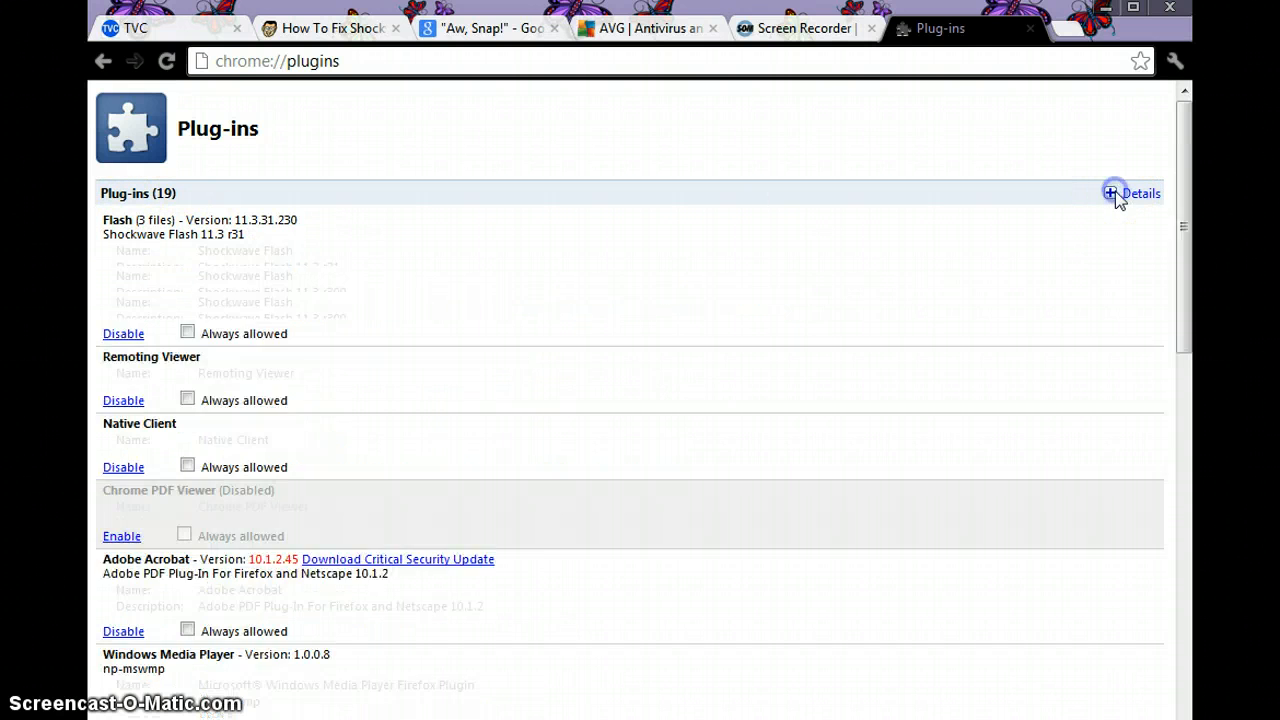
left_click(1140, 193)
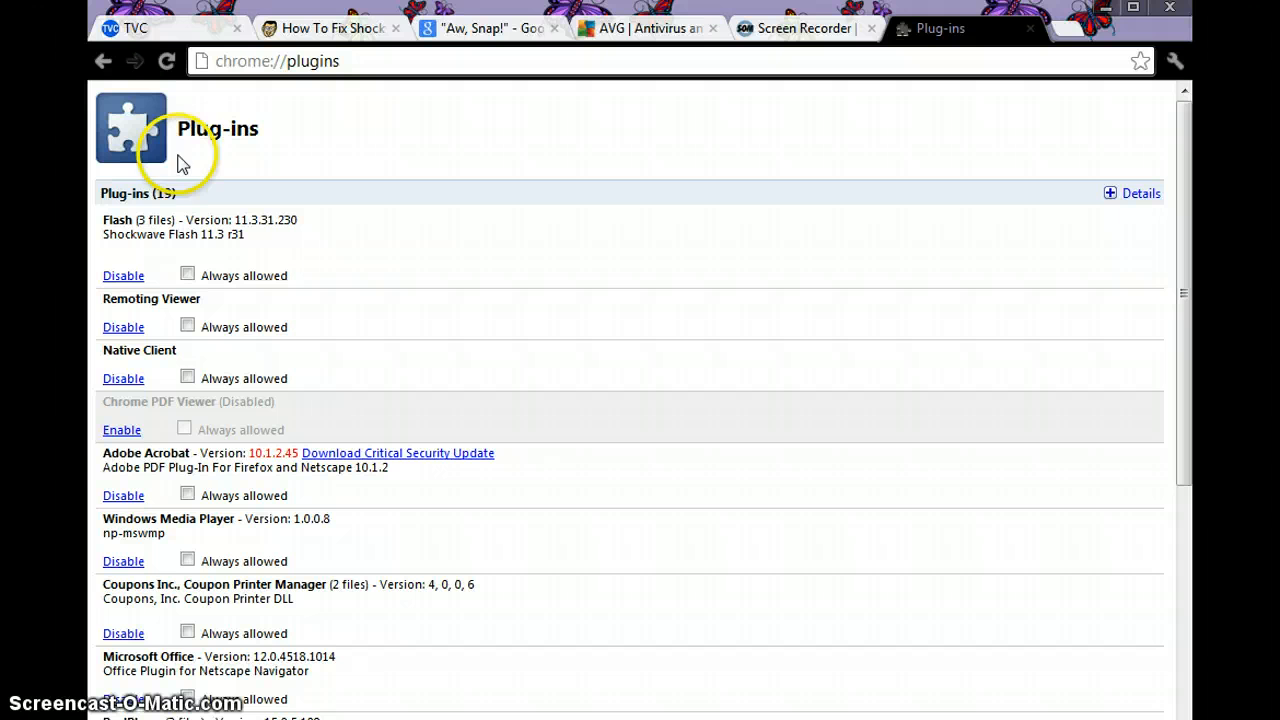
mouse_move(125, 233)
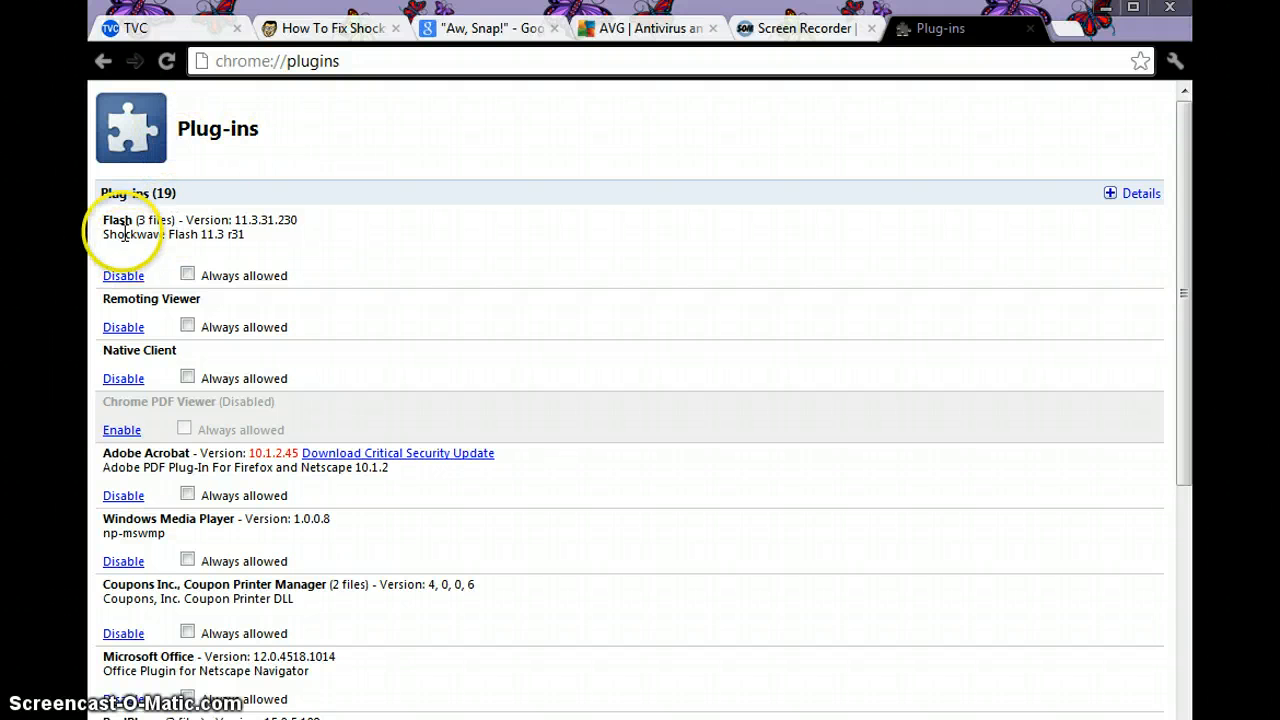
mouse_move(120, 192)
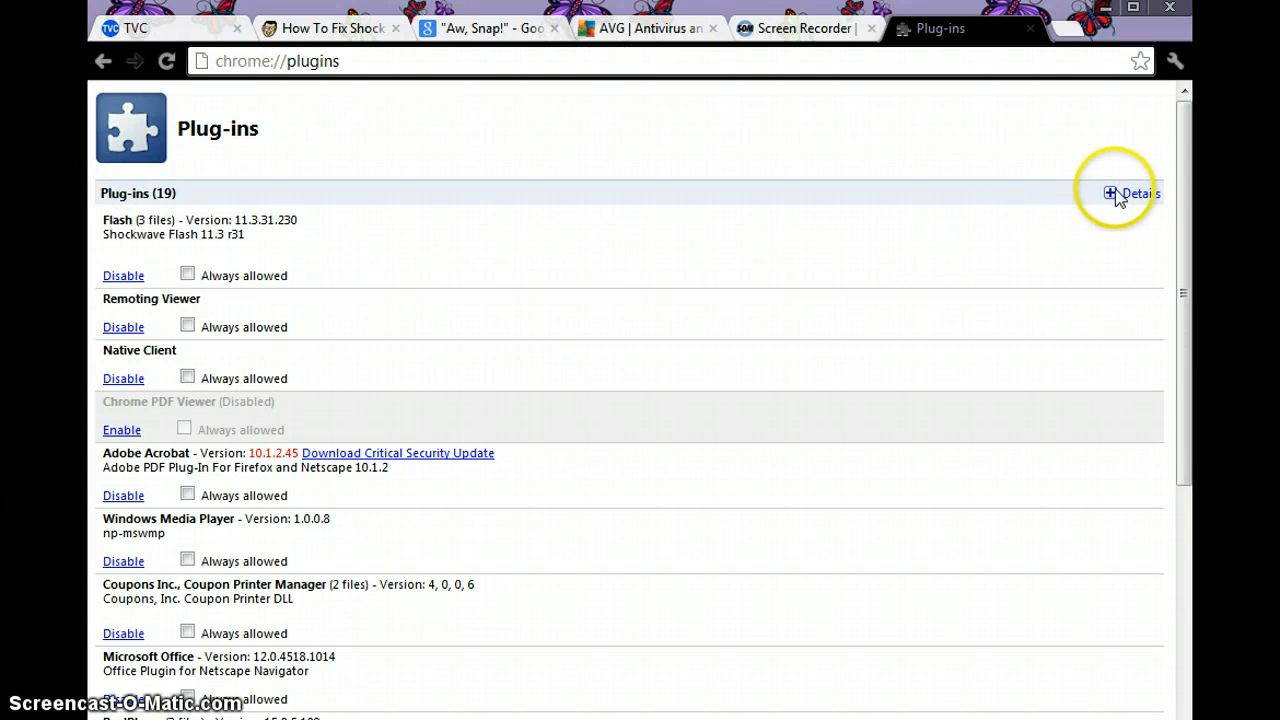
Step: Expand plug-in details and highlight the system32 Macromed Flash file location
left_click(1135, 193)
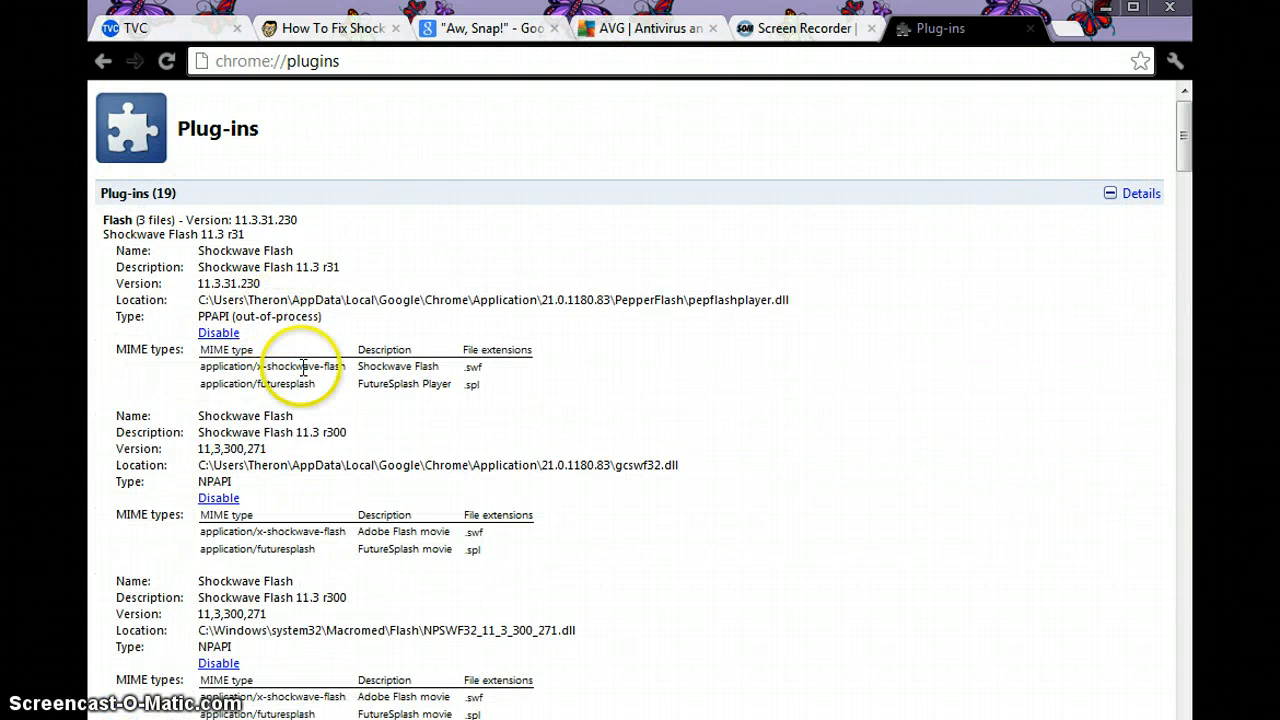
scroll("down", 3)
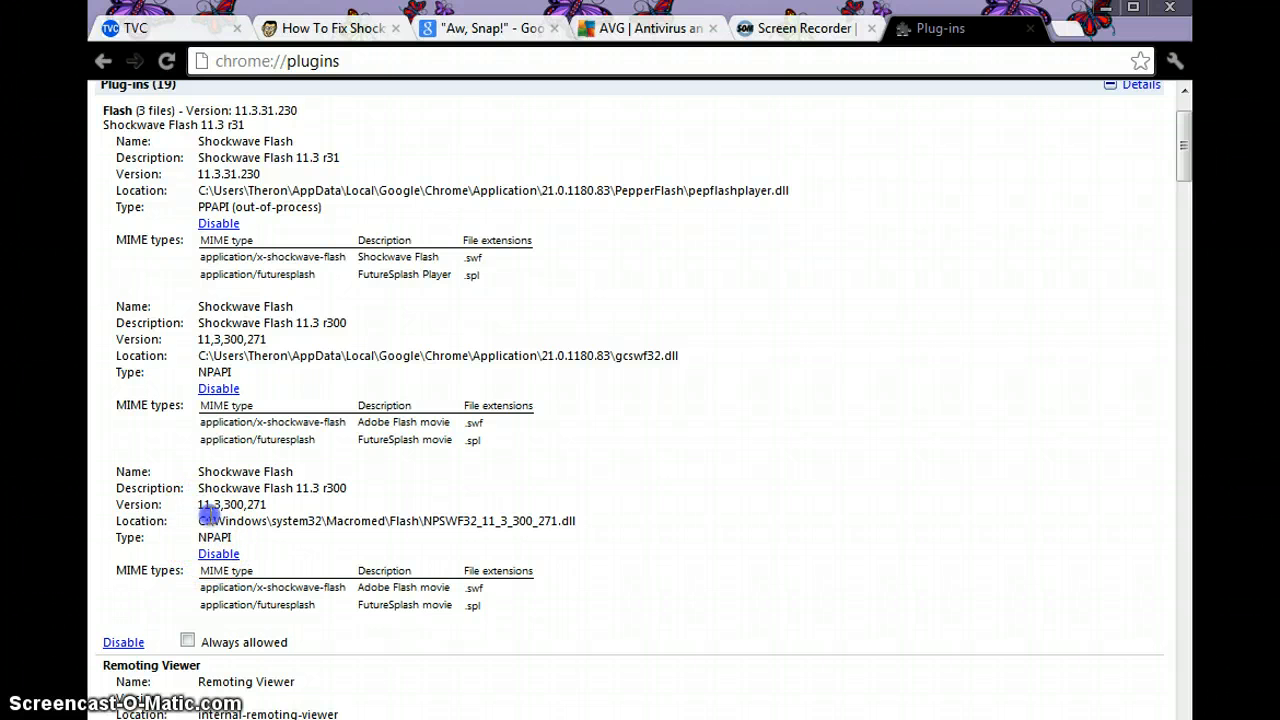
left_click_drag(200, 520, 475, 537)
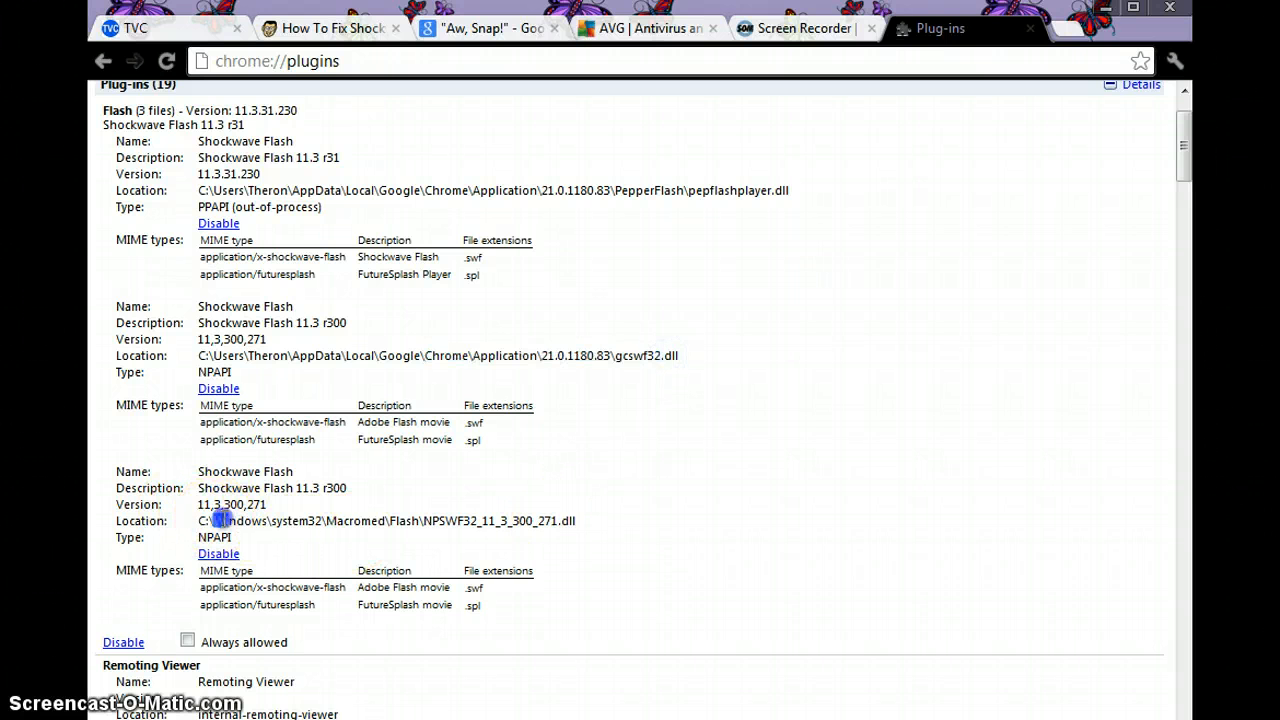
left_click_drag(217, 520, 366, 520)
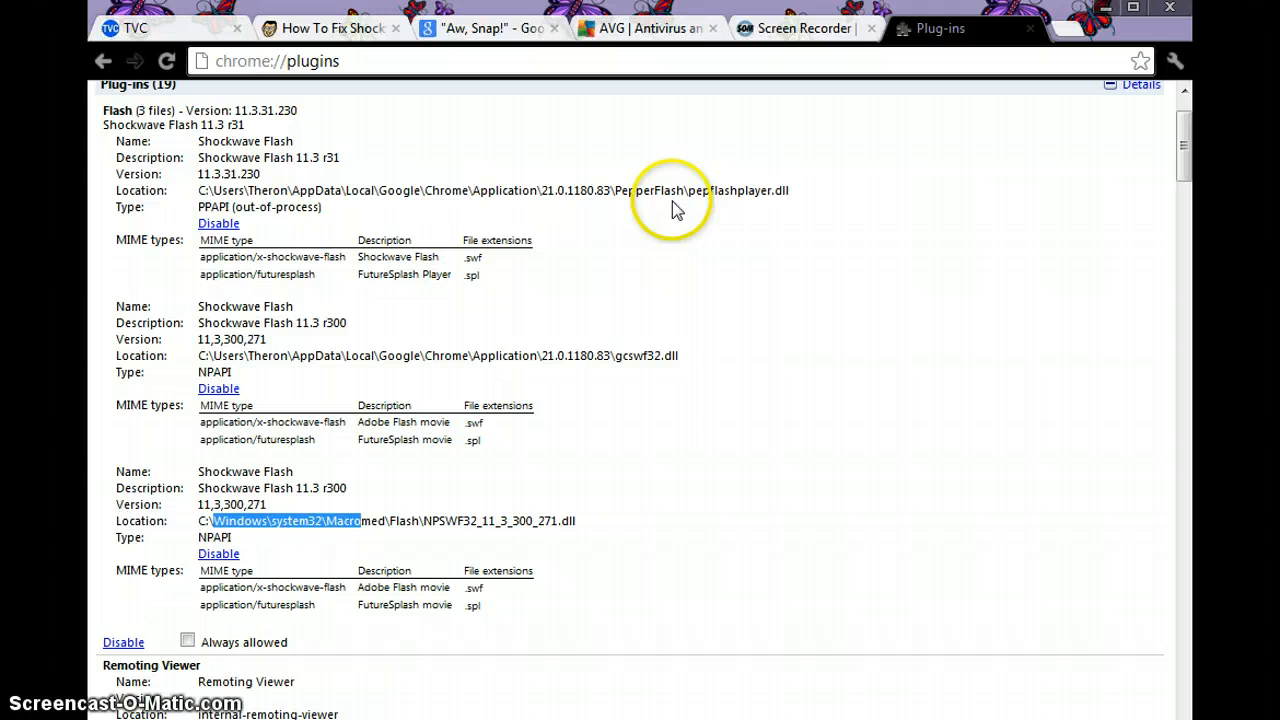
mouse_move(675, 192)
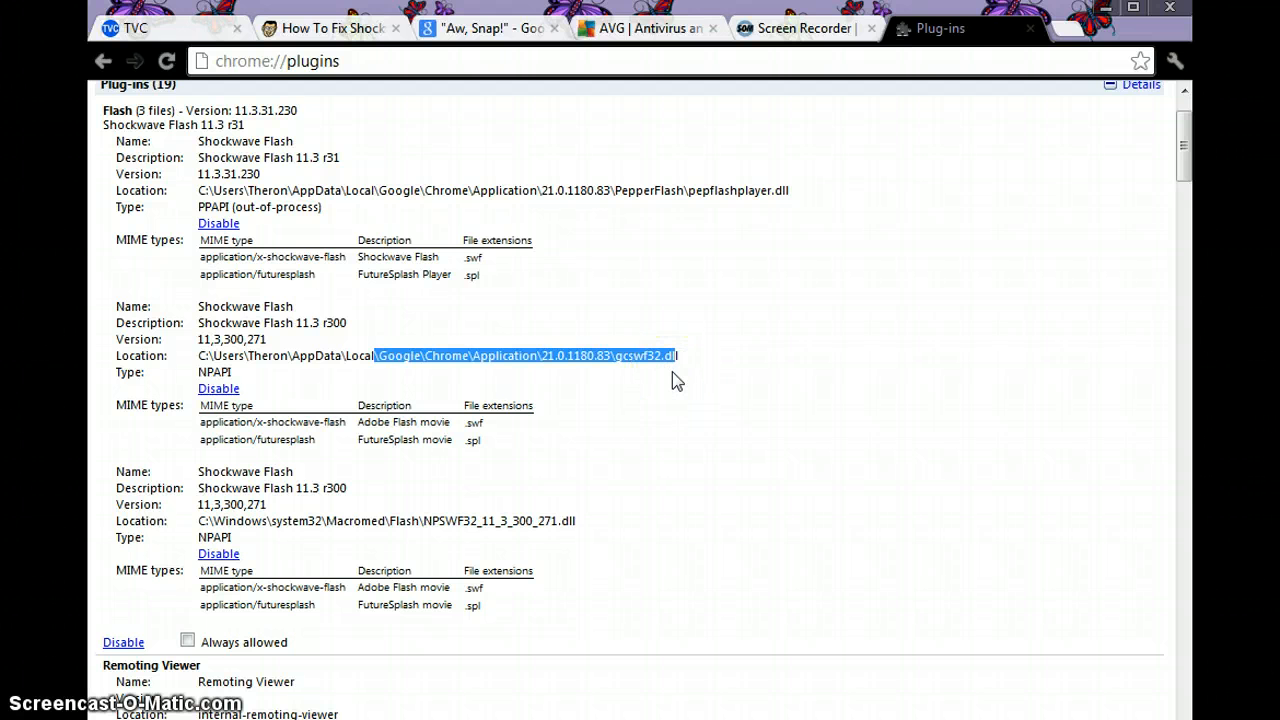
mouse_move(218, 223)
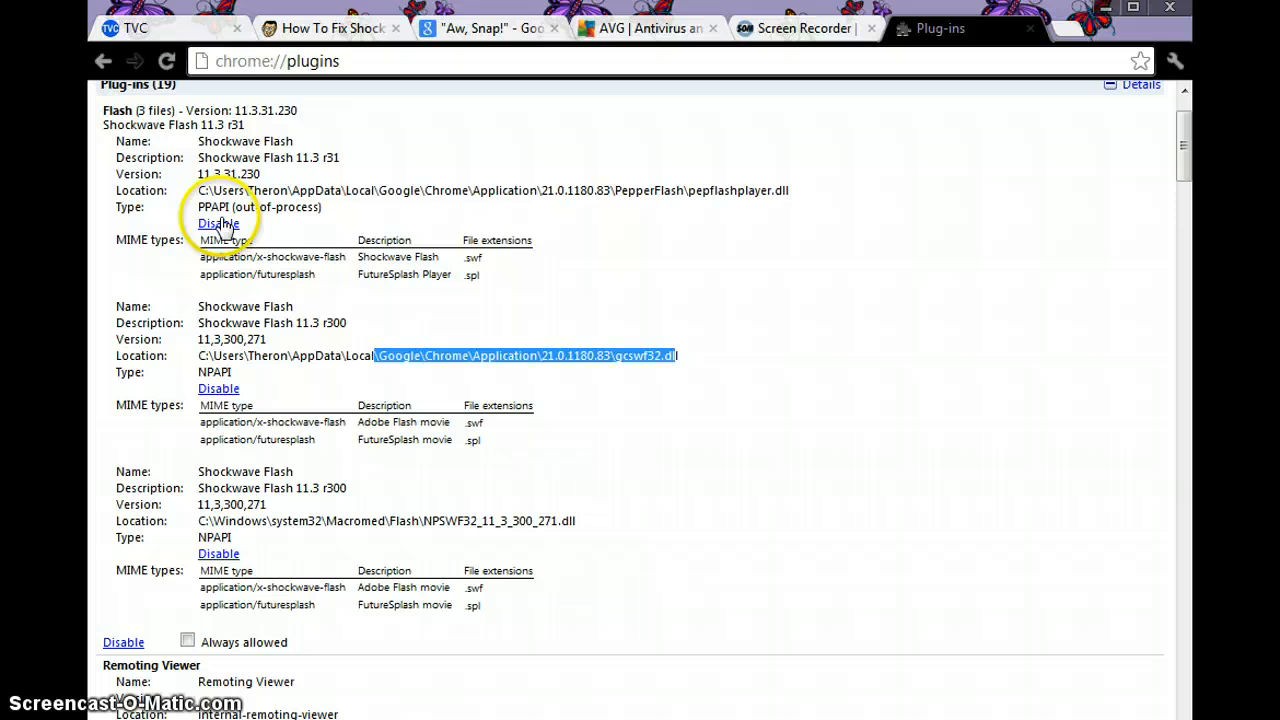
Step: Disable the PepperFlash and Chrome-bundled gcswf32.dll Shockwave Flash entries
left_click(218, 223)
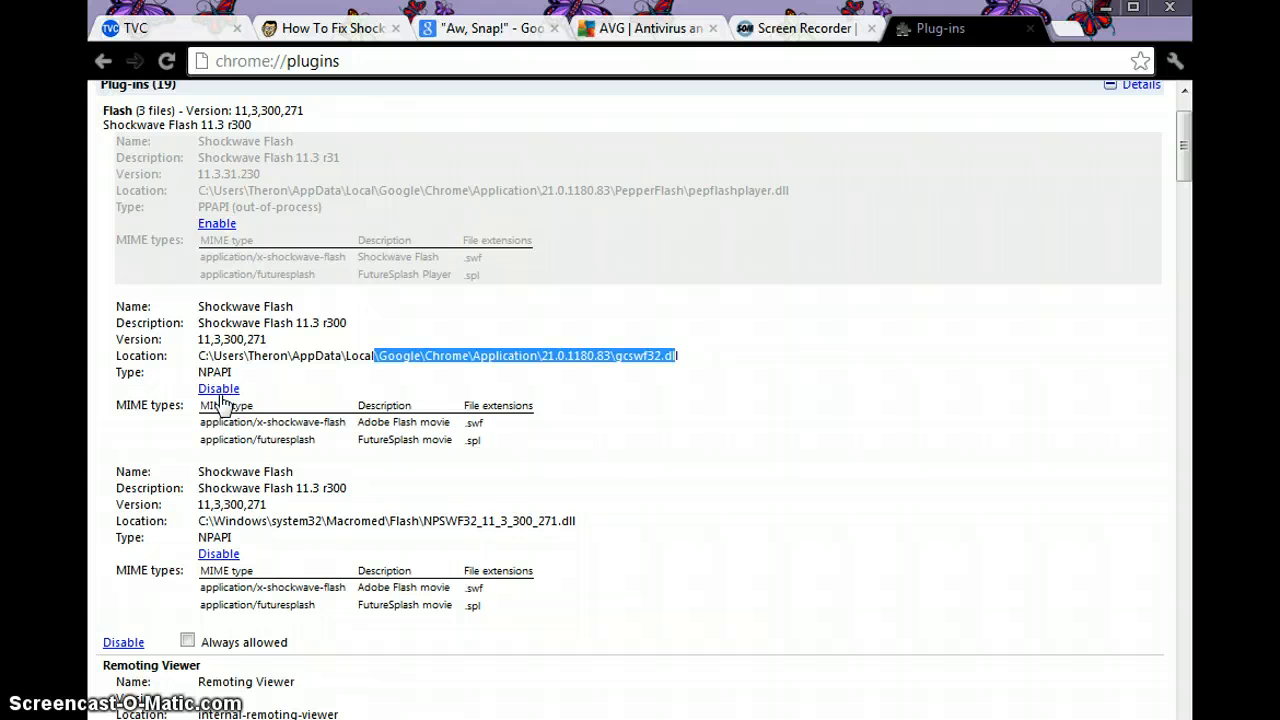
left_click(218, 388)
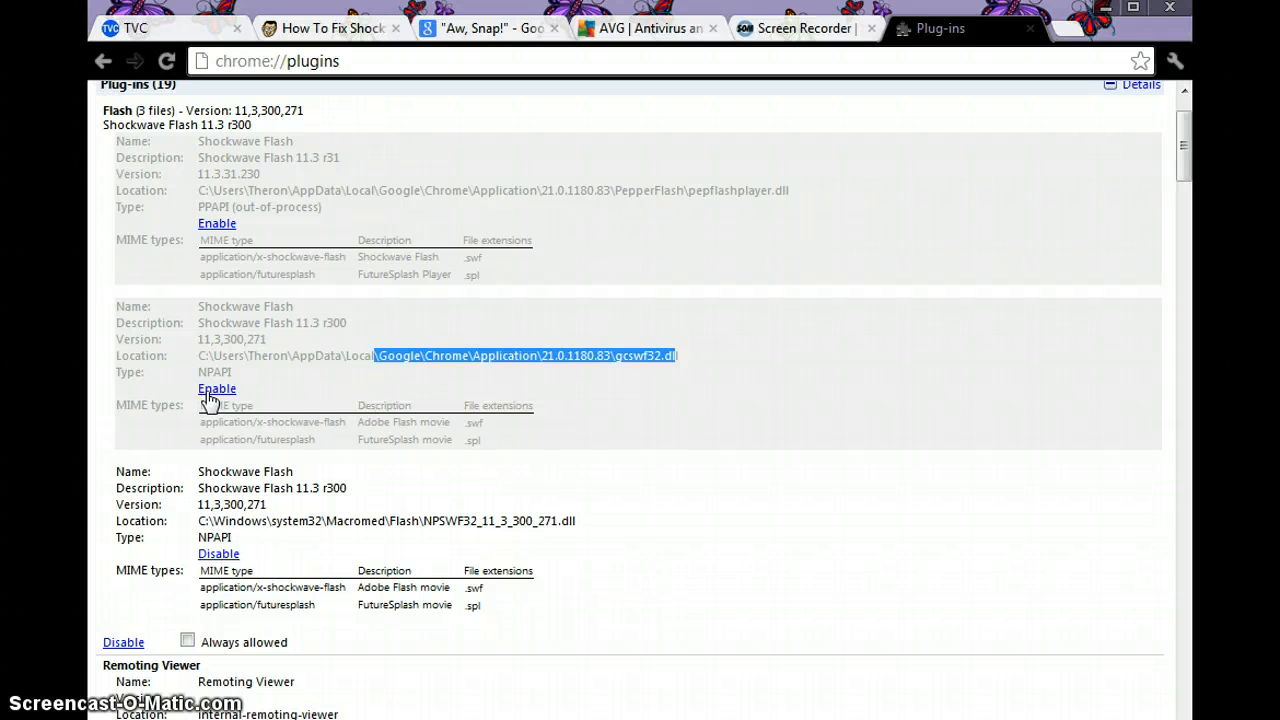
mouse_move(1190, 15)
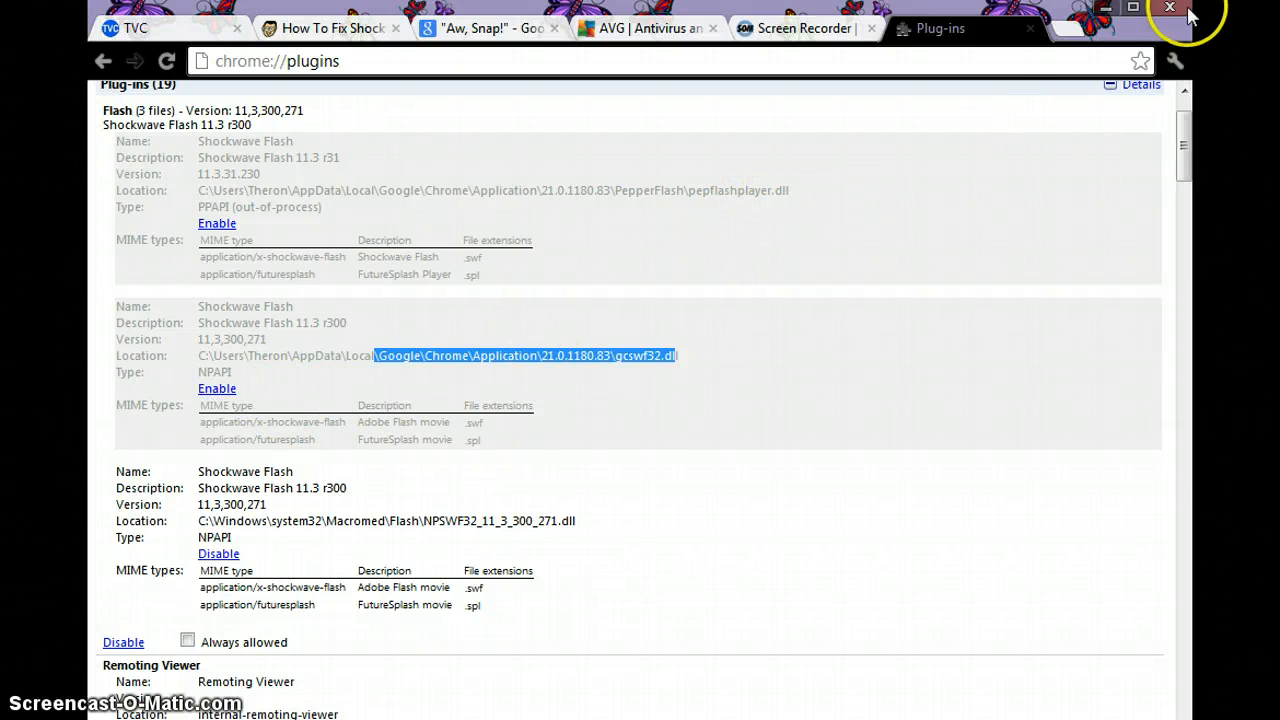
mouse_move(1170, 8)
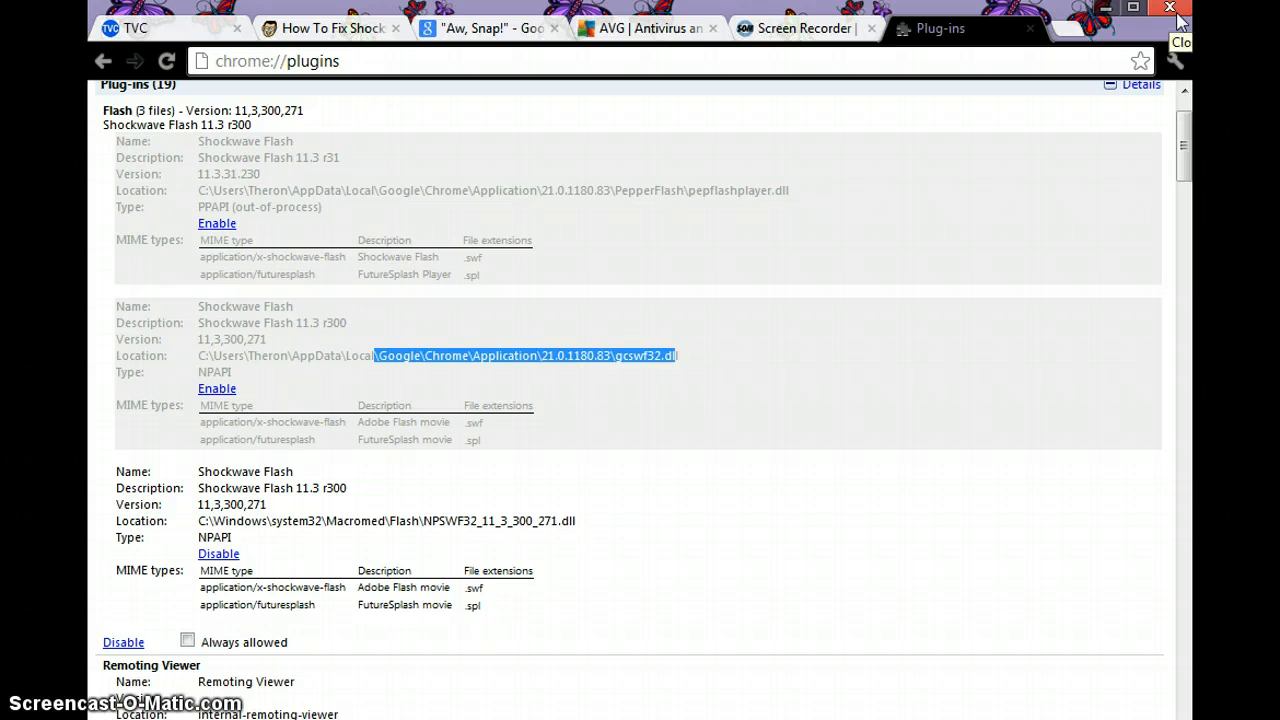